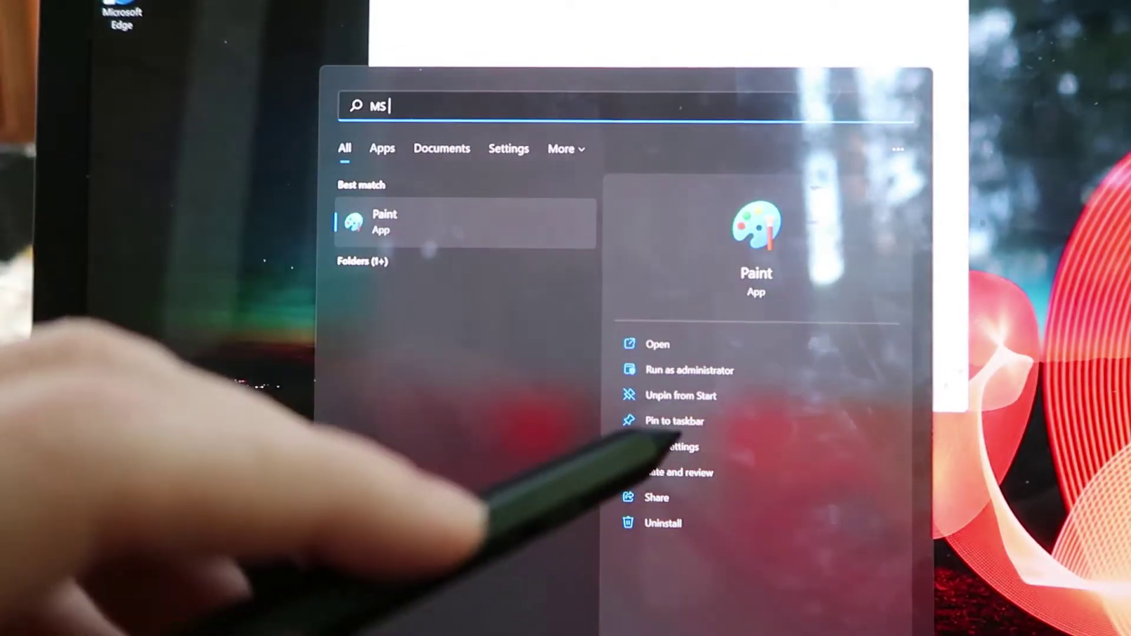
# Launch Microsoft Paint from the Start search result to get a blank canvas.
pyautogui.click(657, 344)
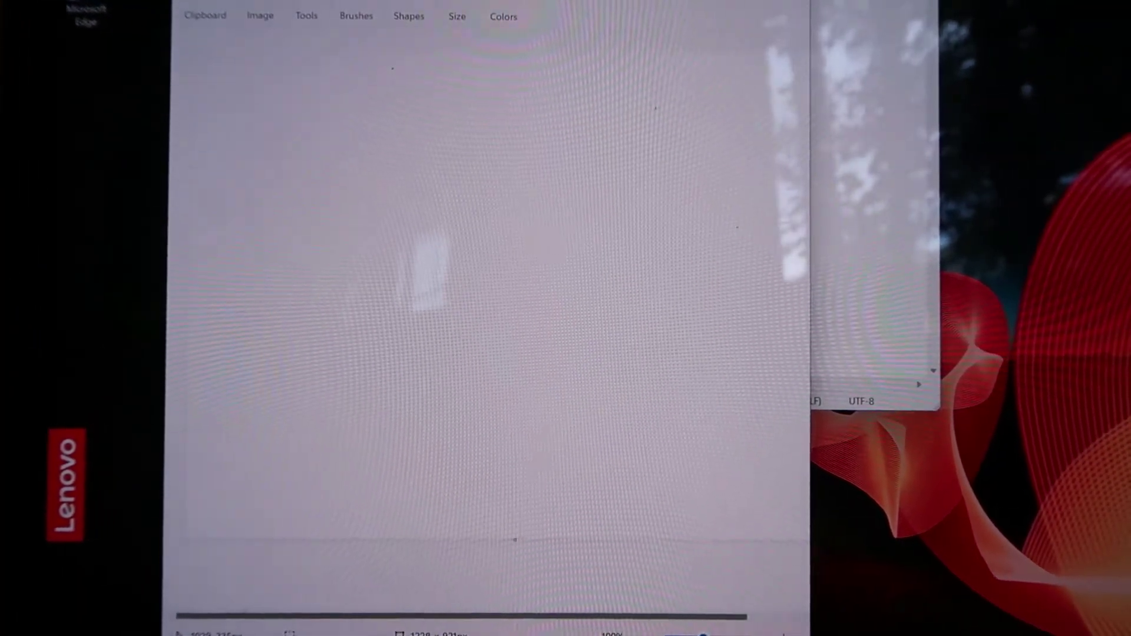